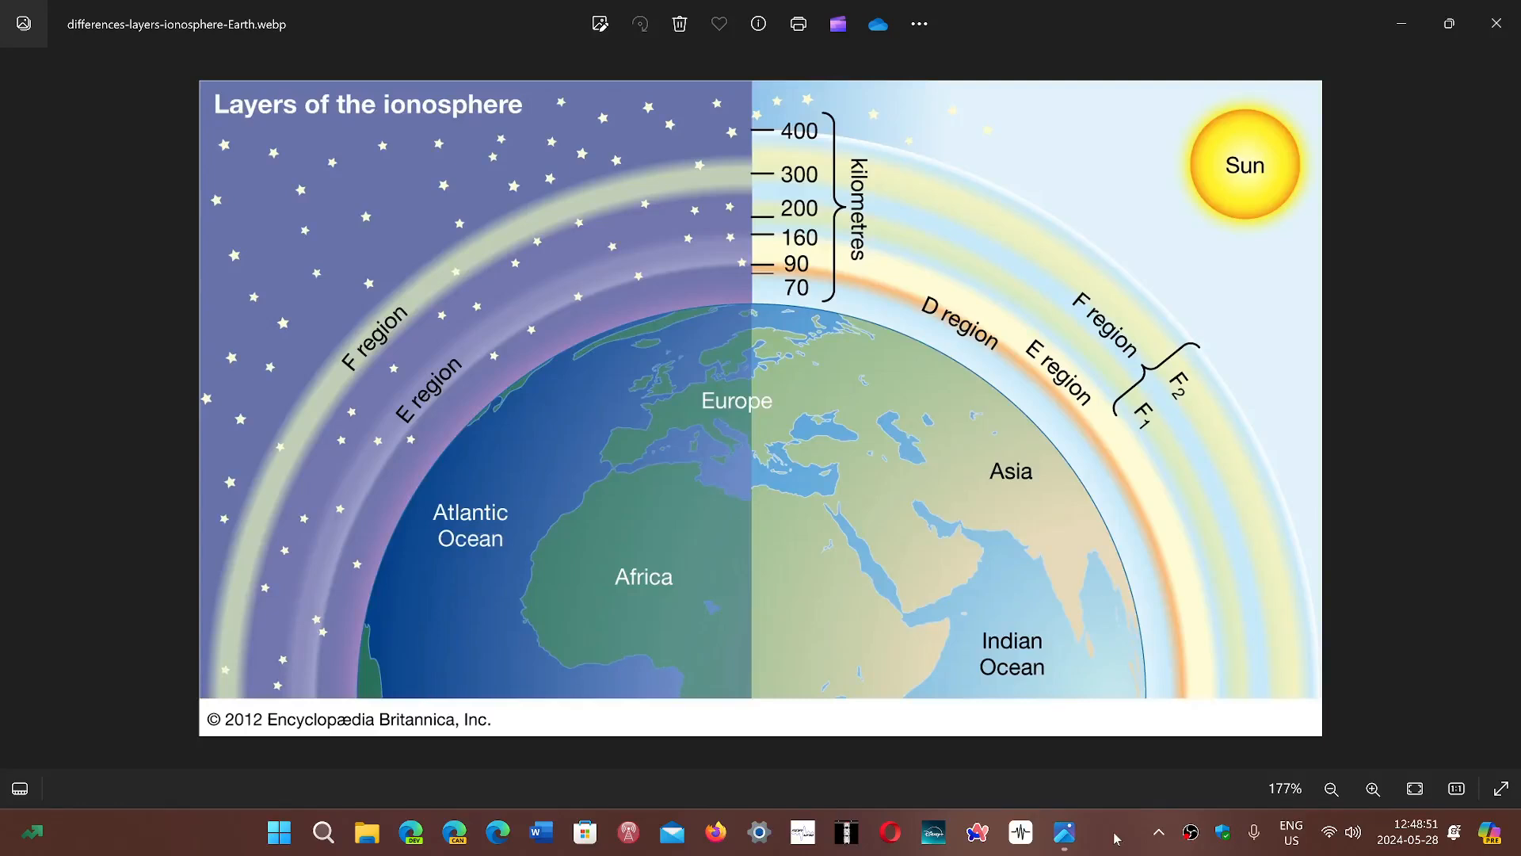
{"action": "mouse_move", "coordinate": [948, 719]}
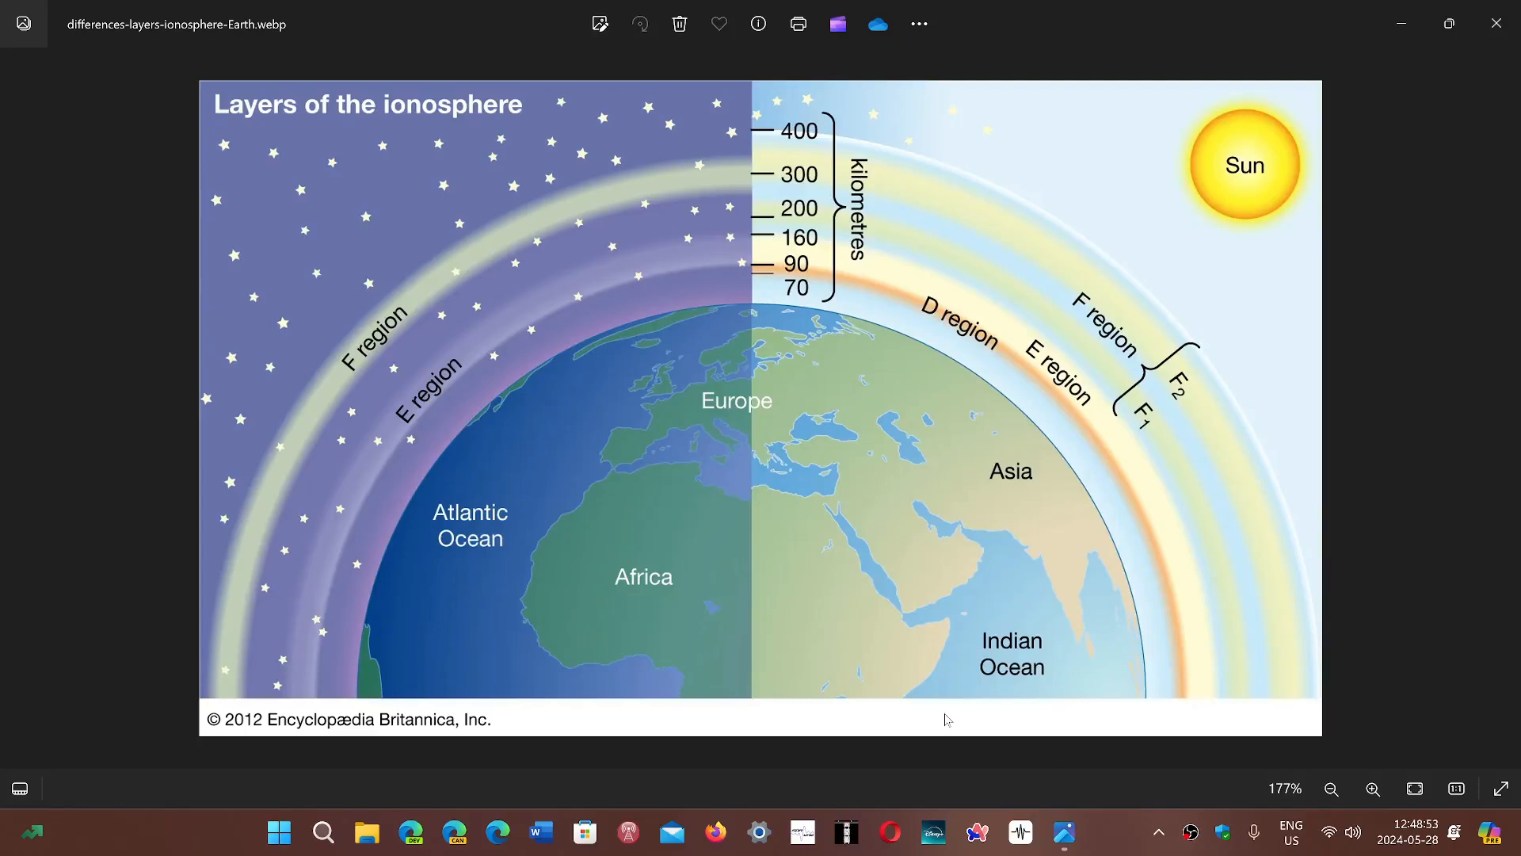
Step: Zoom the ionosphere diagram to about 214% so the D, E and F bands fill the window
{"action": "left_click", "coordinate": [1372, 787]}
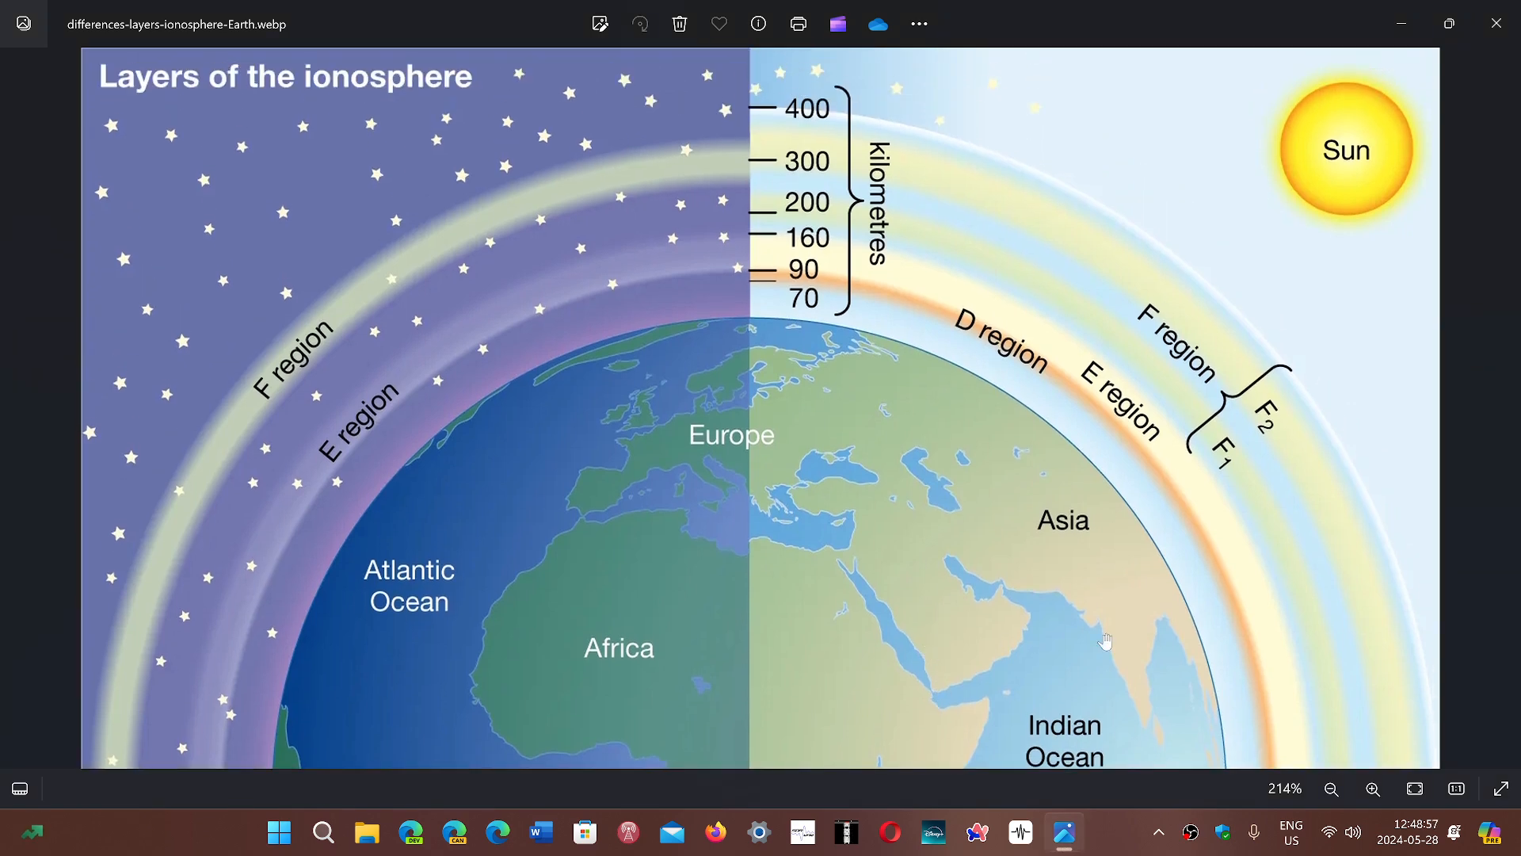
{"action": "mouse_move", "coordinate": [1383, 579]}
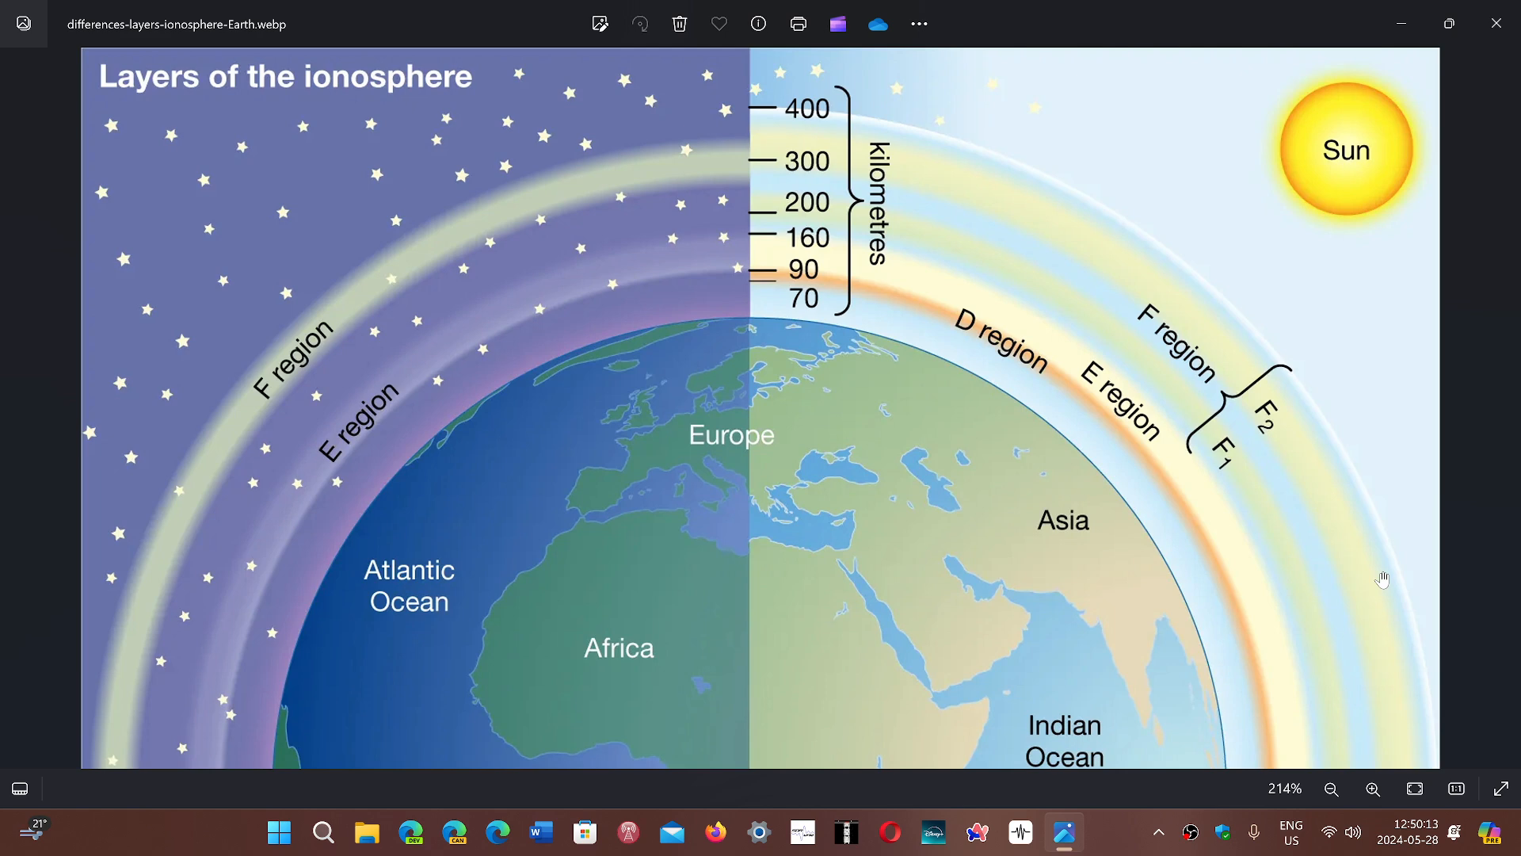
{"action": "mouse_move", "coordinate": [893, 312]}
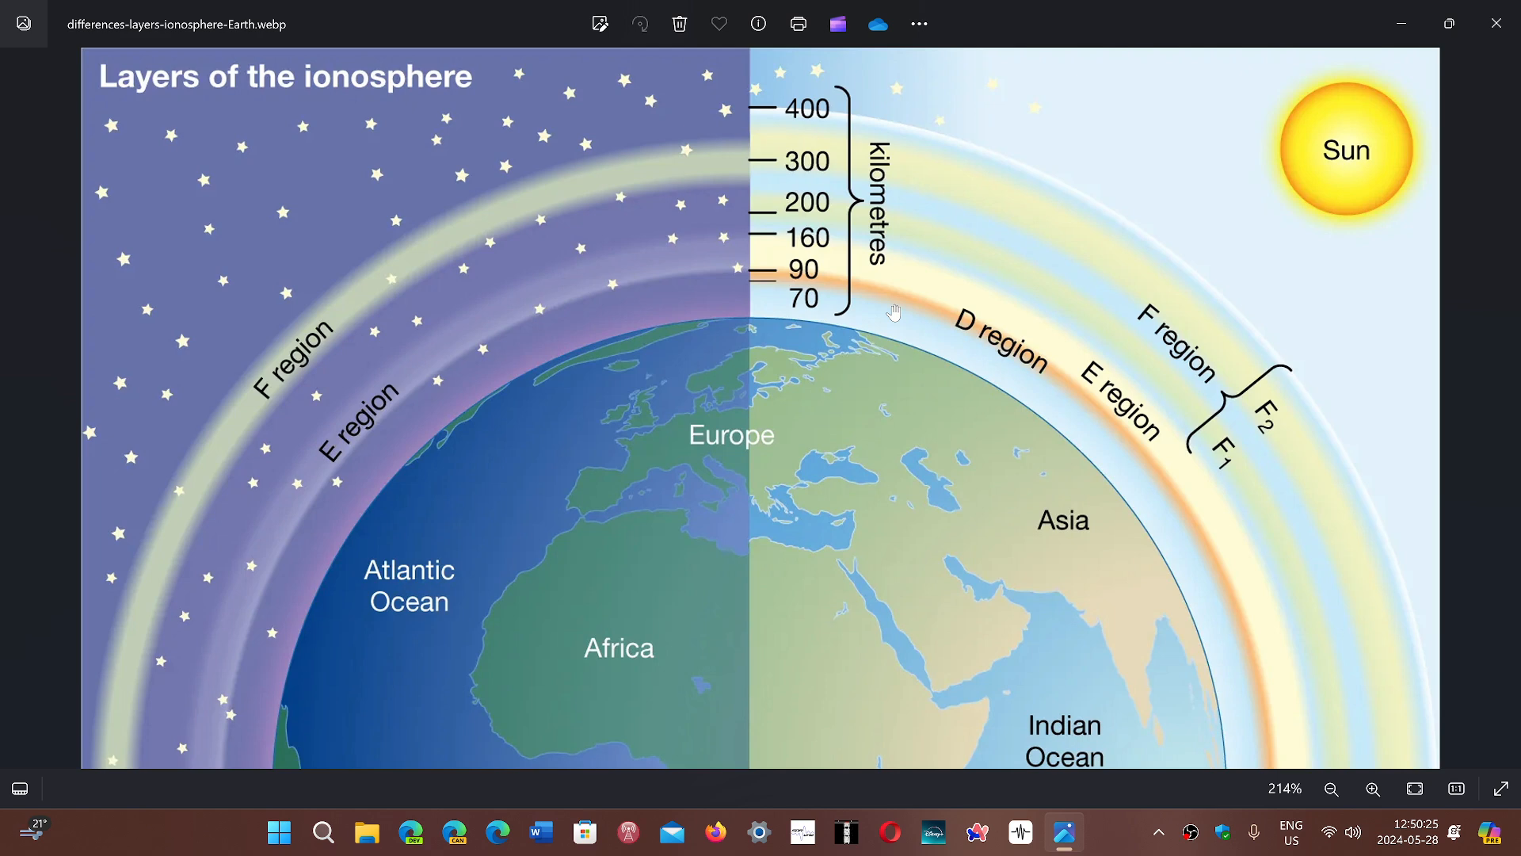
{"action": "mouse_move", "coordinate": [993, 249]}
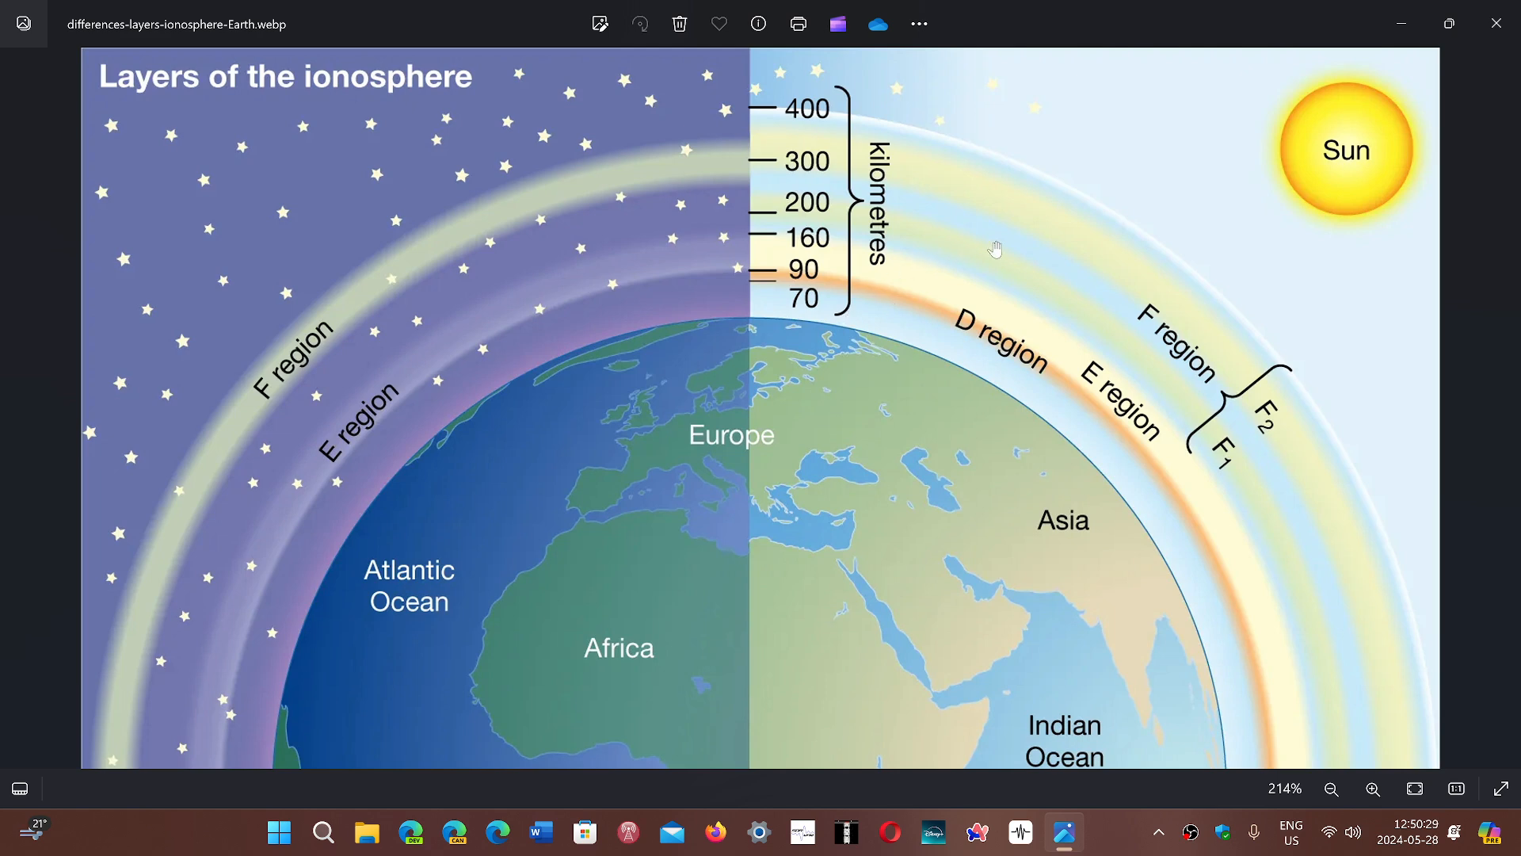
{"action": "mouse_move", "coordinate": [1076, 230]}
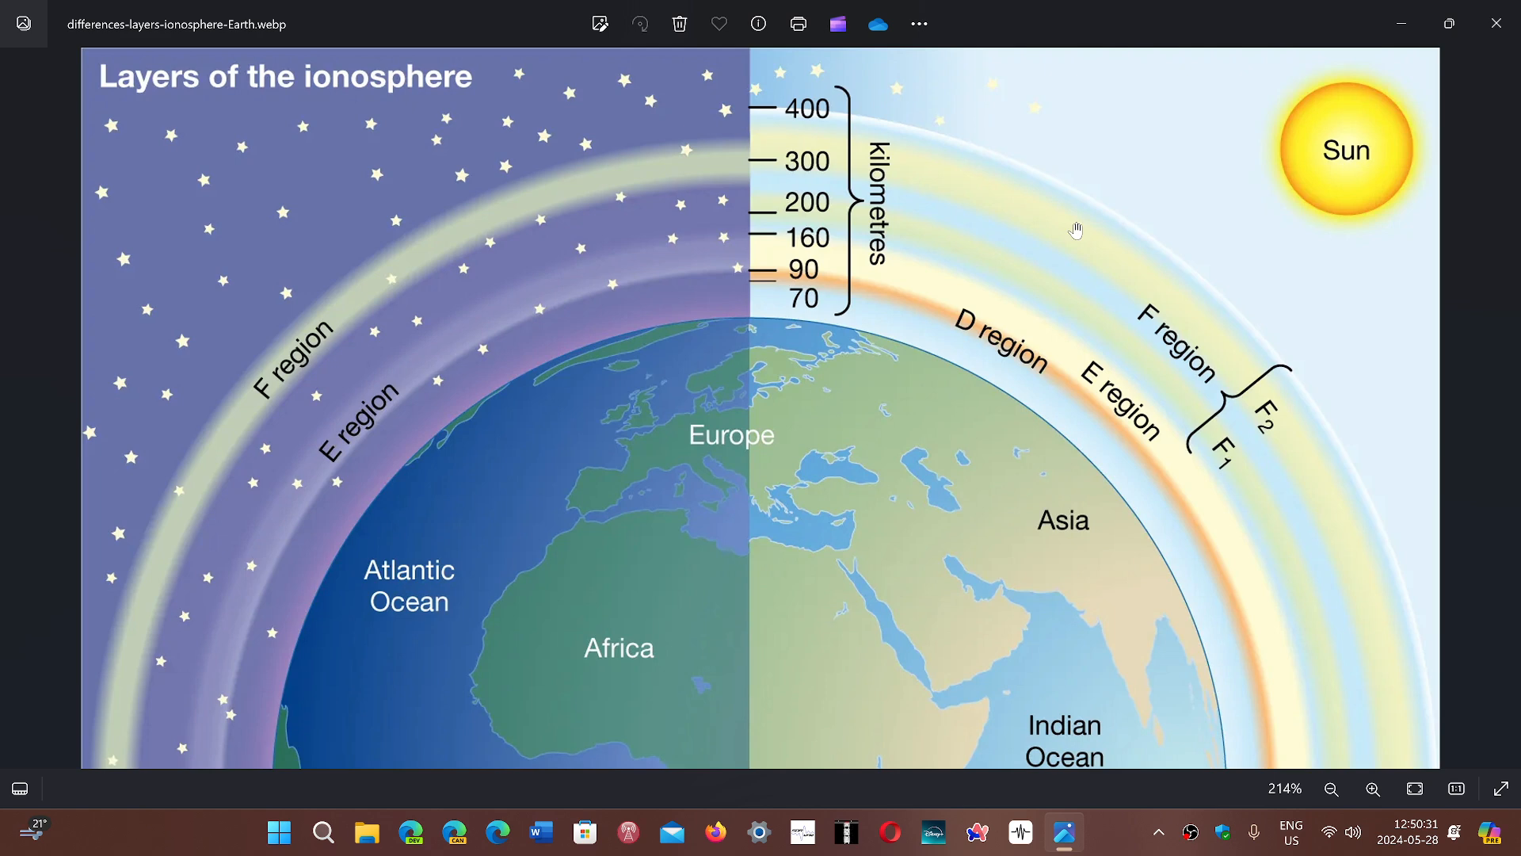
{"action": "mouse_move", "coordinate": [1086, 284]}
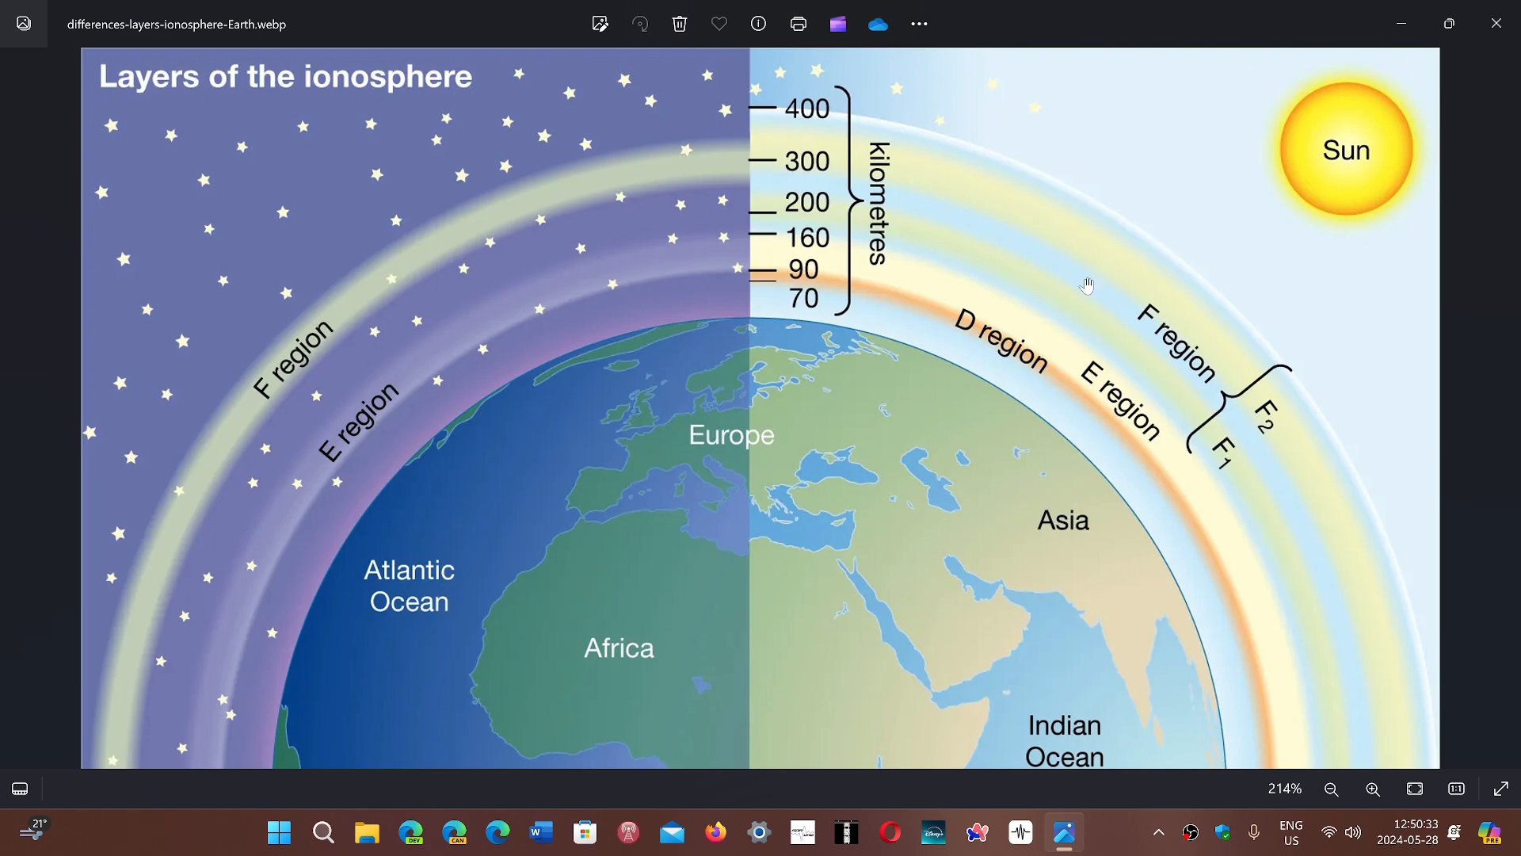
{"action": "mouse_move", "coordinate": [1137, 285]}
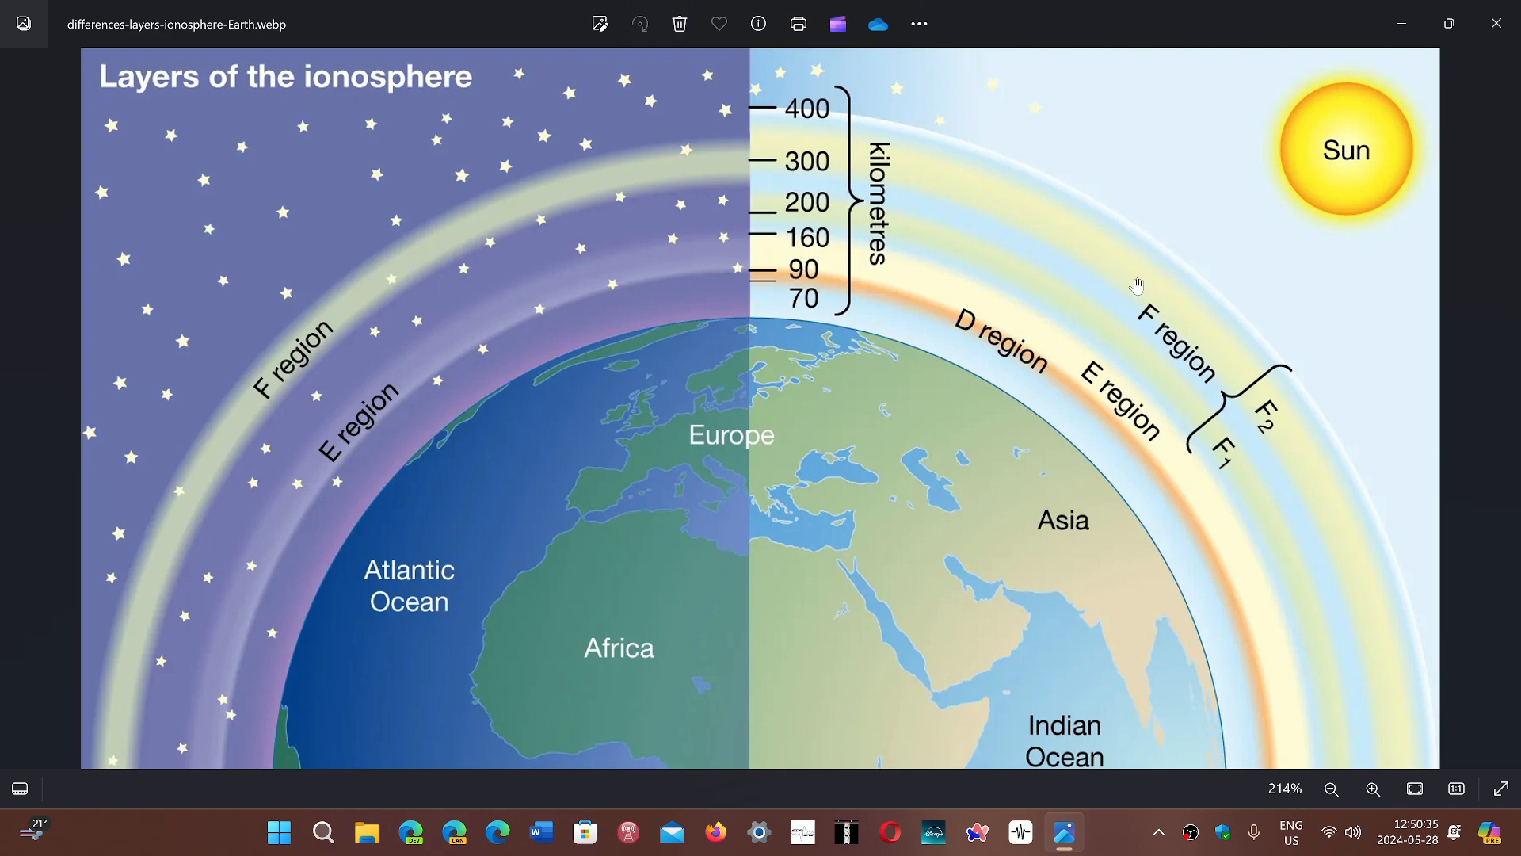
{"action": "mouse_move", "coordinate": [1132, 299]}
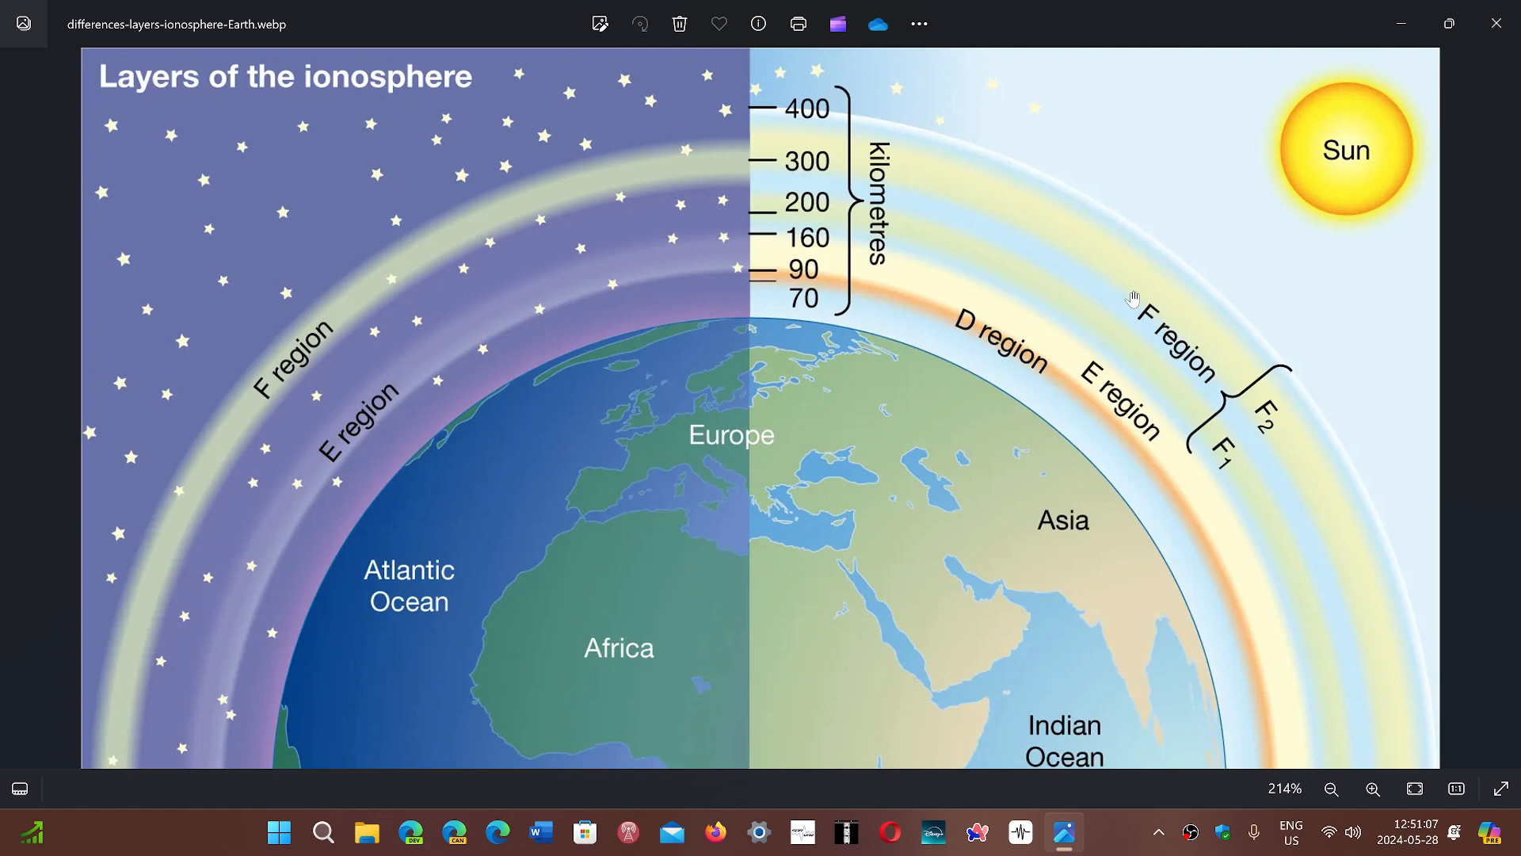
{"action": "mouse_move", "coordinate": [1139, 283]}
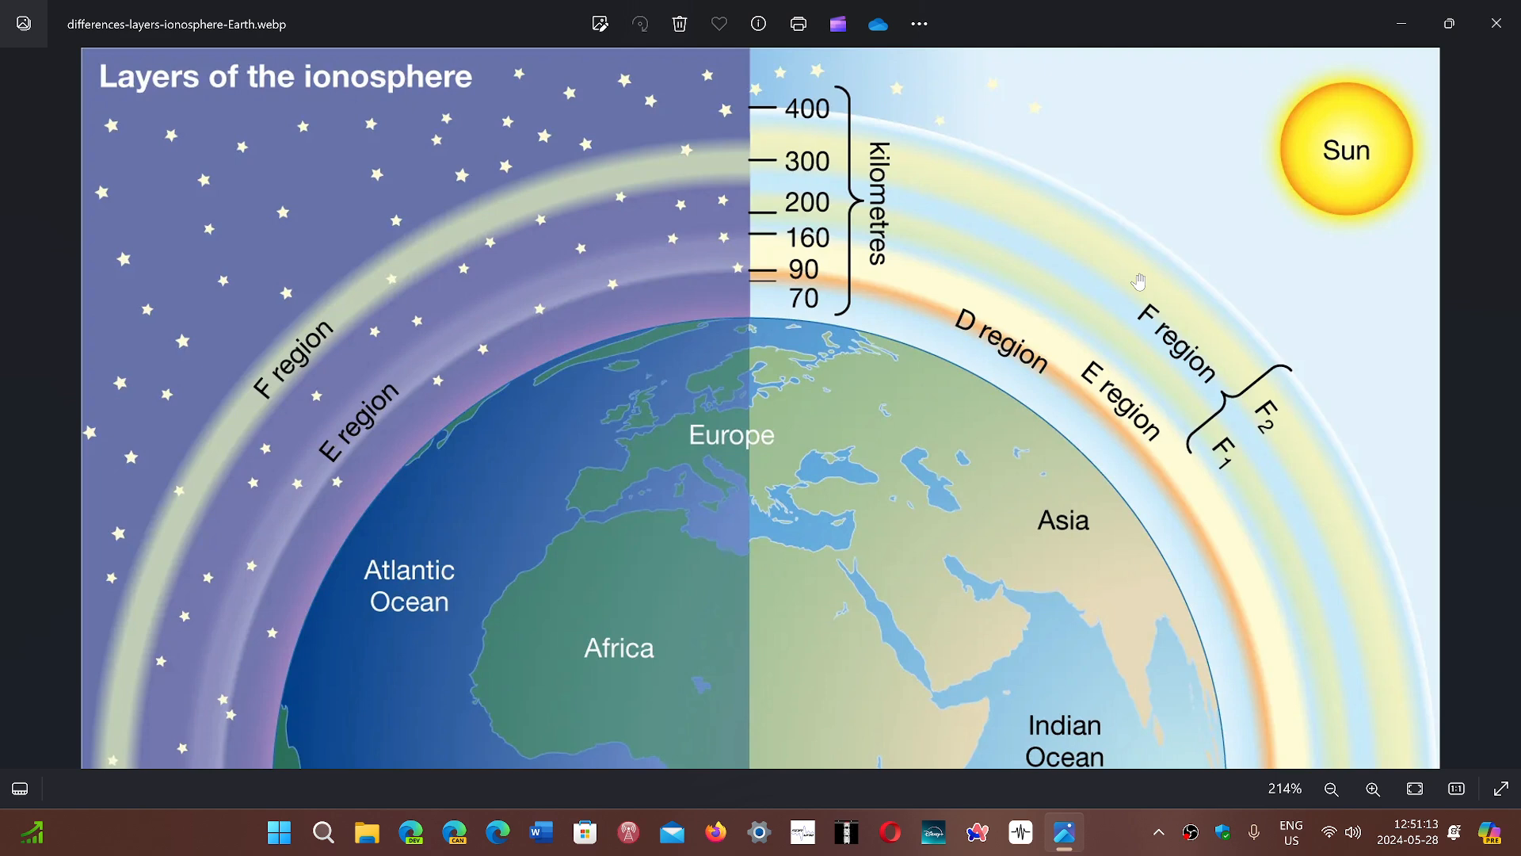
{"action": "mouse_move", "coordinate": [1103, 275]}
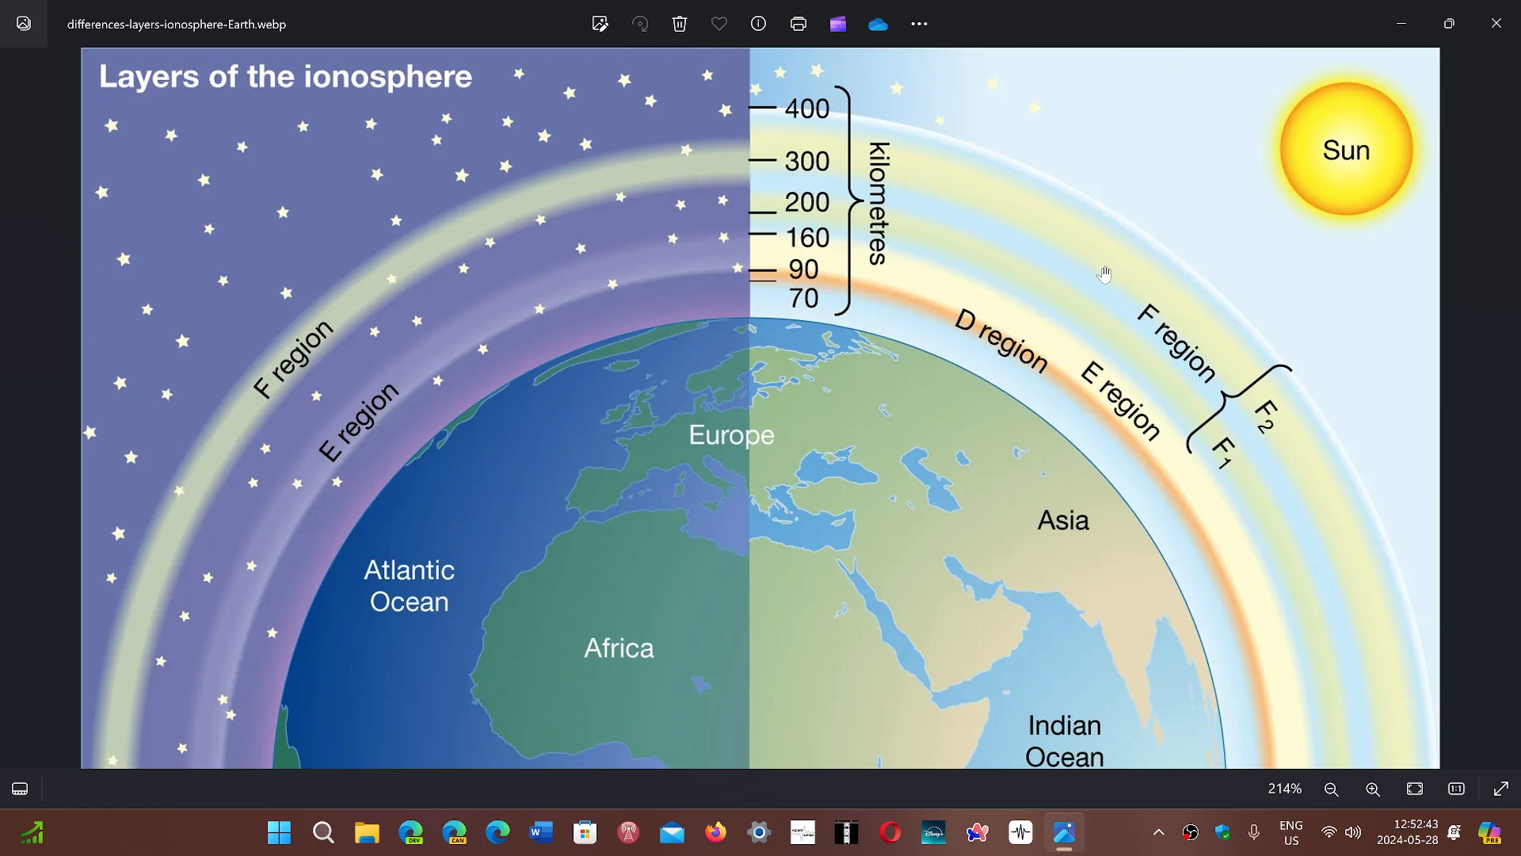
{"action": "mouse_move", "coordinate": [1110, 818]}
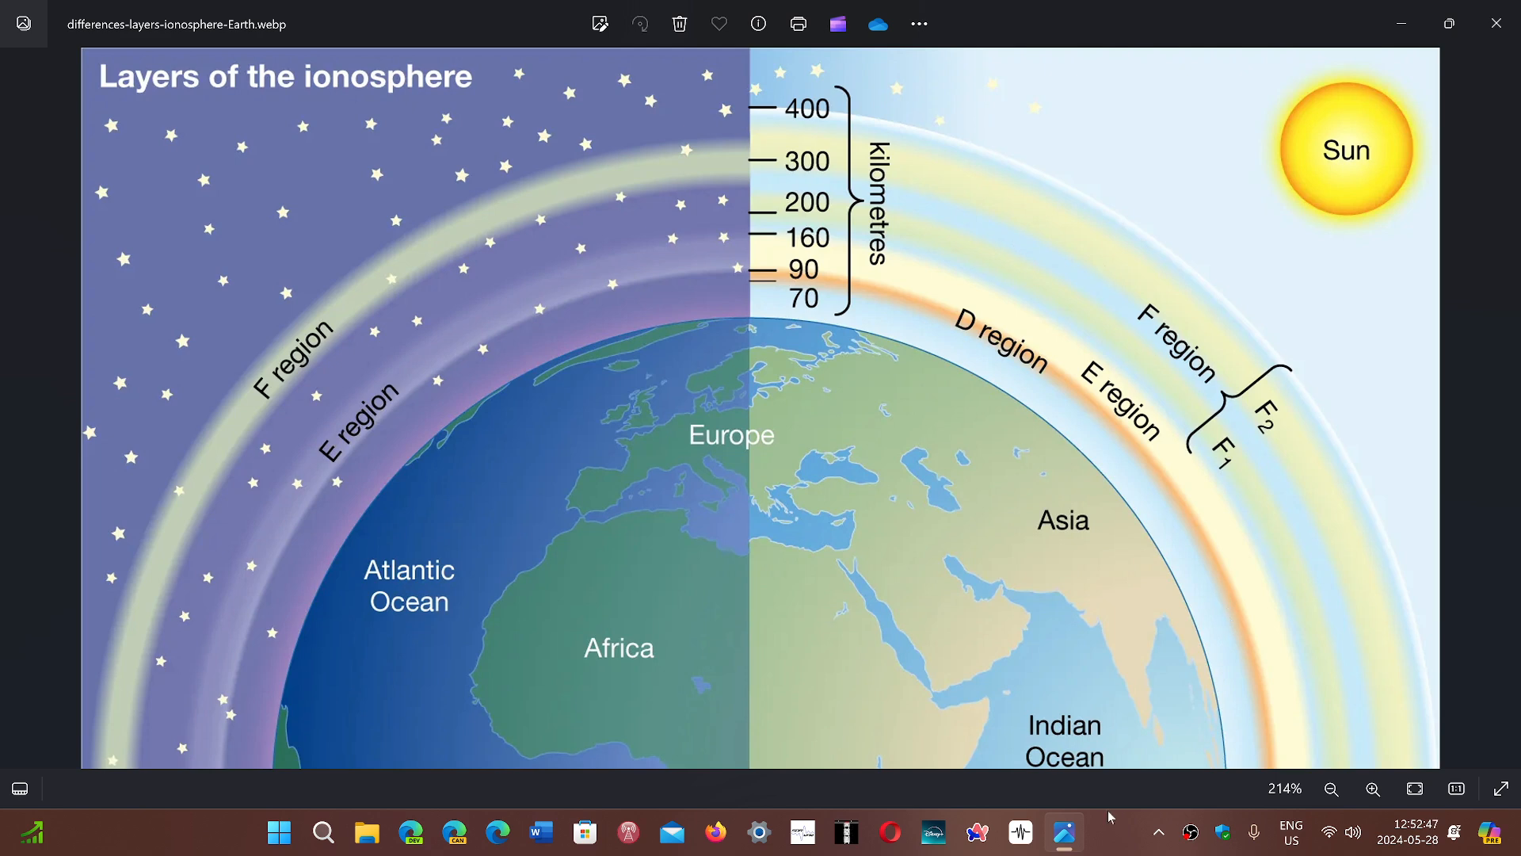